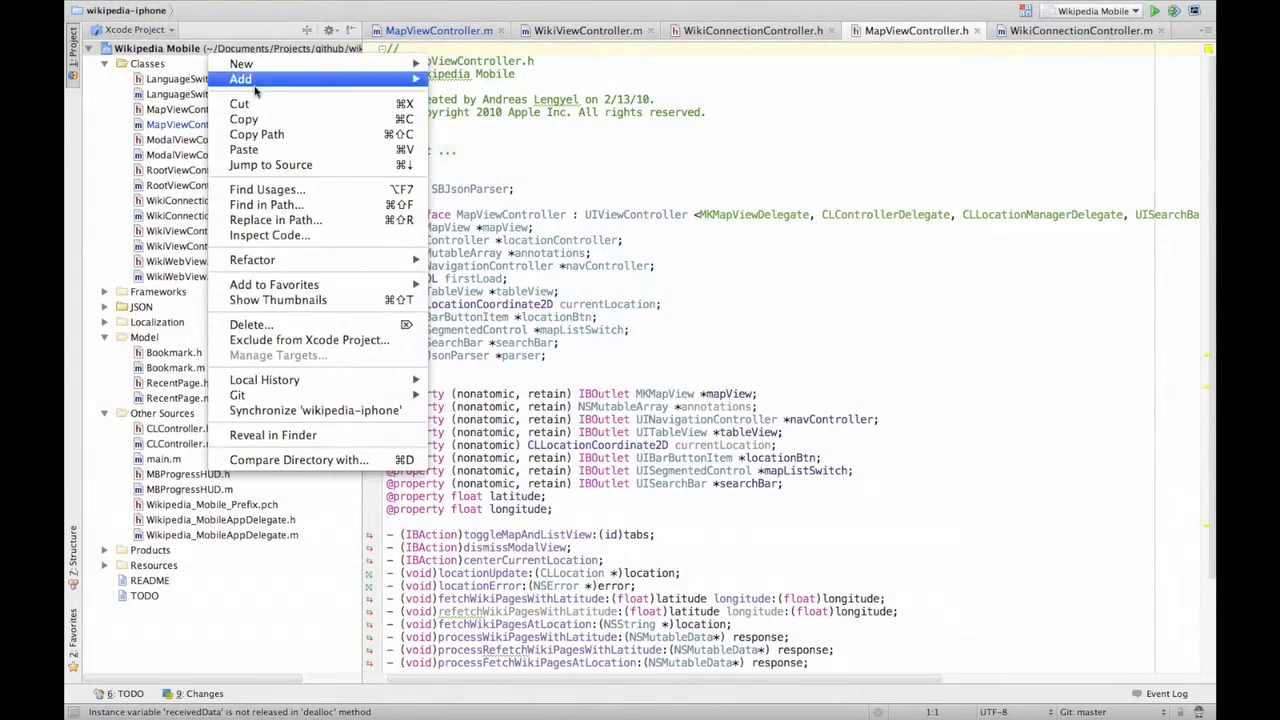
{"action": "mouse_move", "coordinate": [310, 340]}
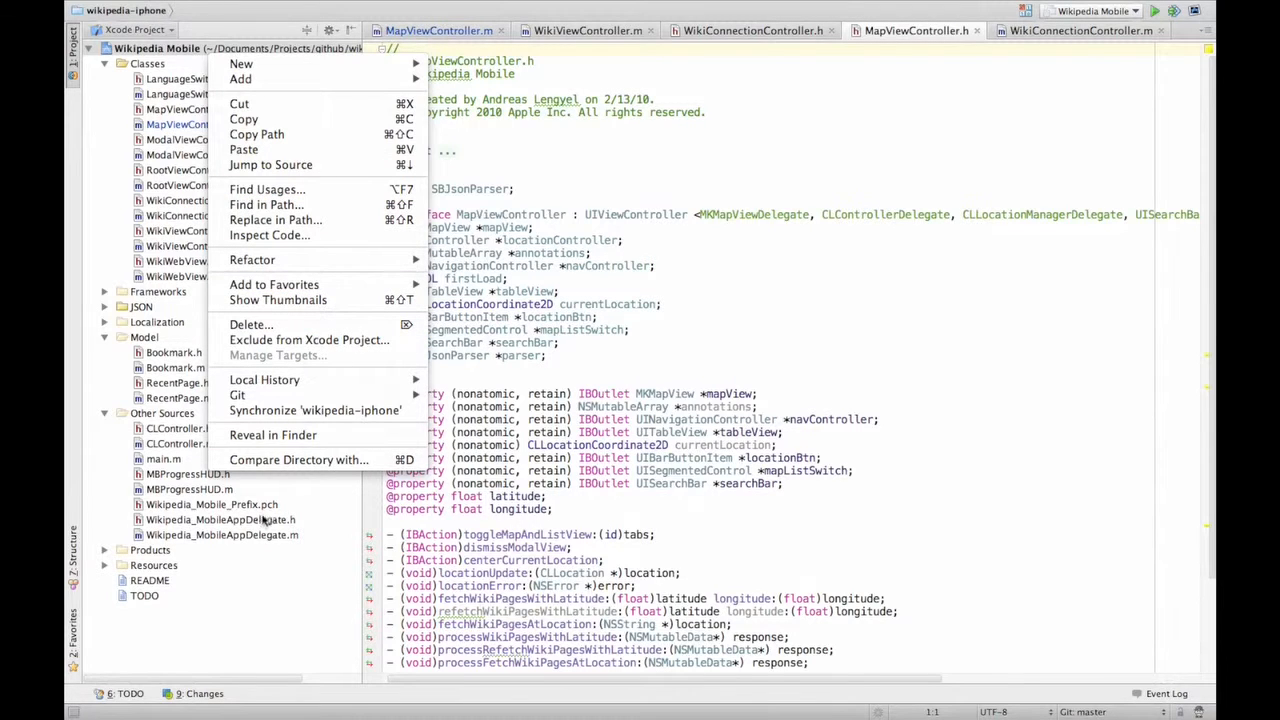
{"action": "mouse_move", "coordinate": [504, 284]}
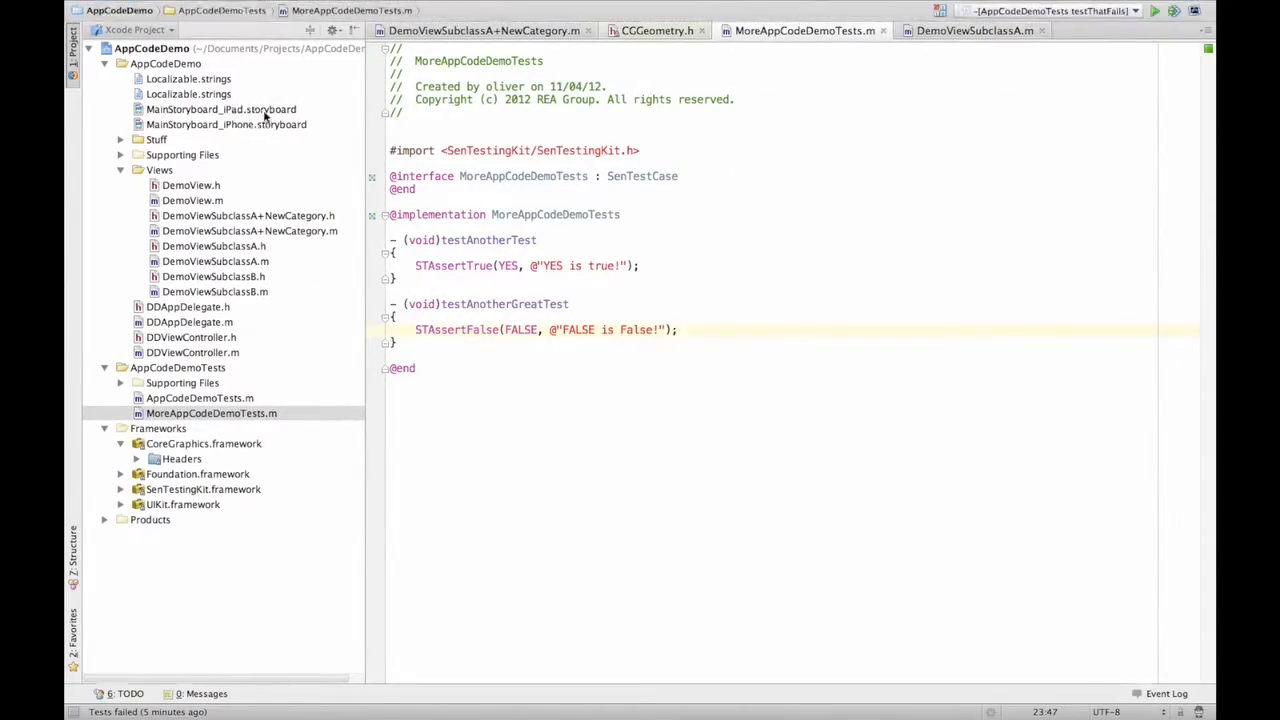
Switch AppCode to the AppCodeDemo project with MoreAppCodeDemoTests.m open
{"action": "left_click", "coordinate": [220, 108]}
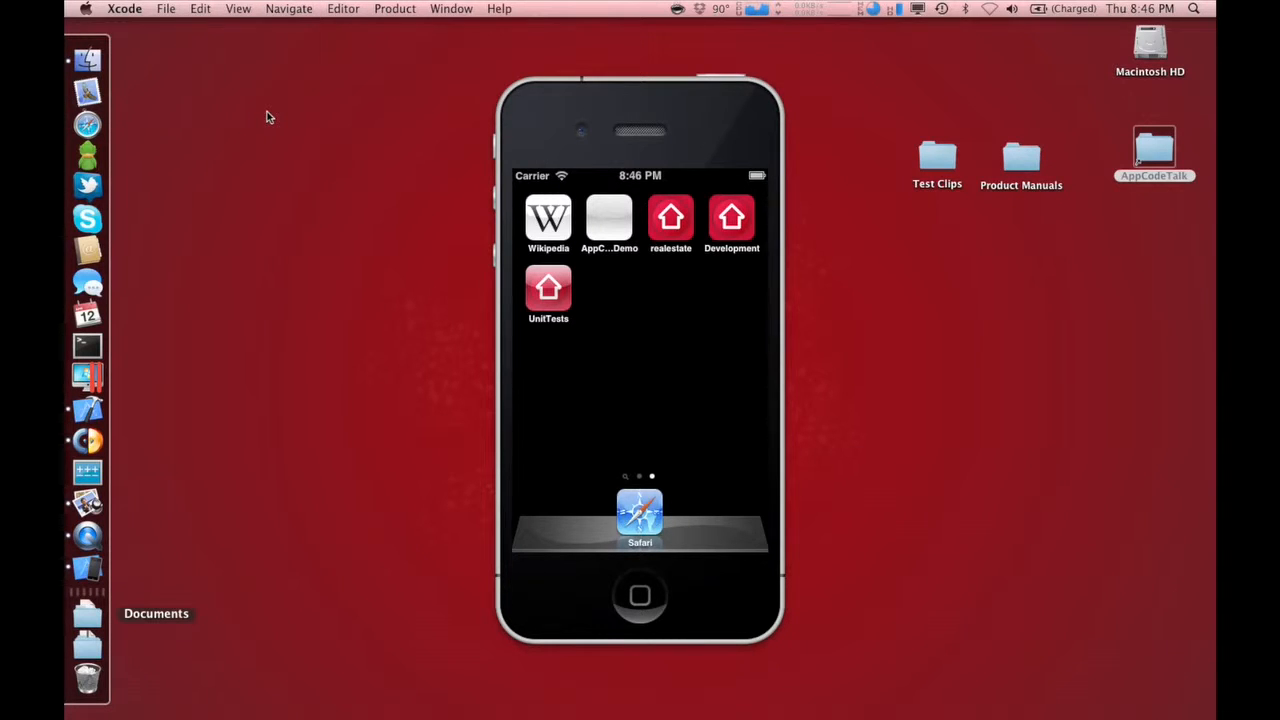
{"action": "mouse_move", "coordinate": [88, 156]}
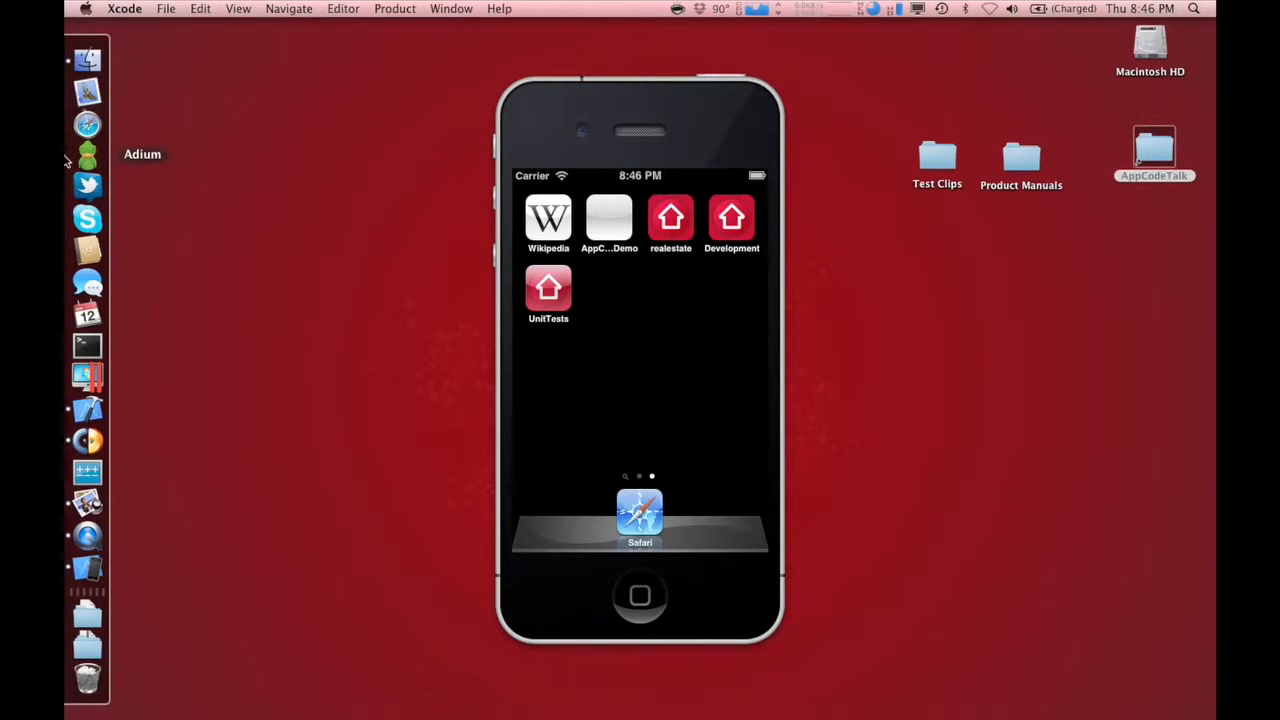
{"action": "mouse_move", "coordinate": [88, 408]}
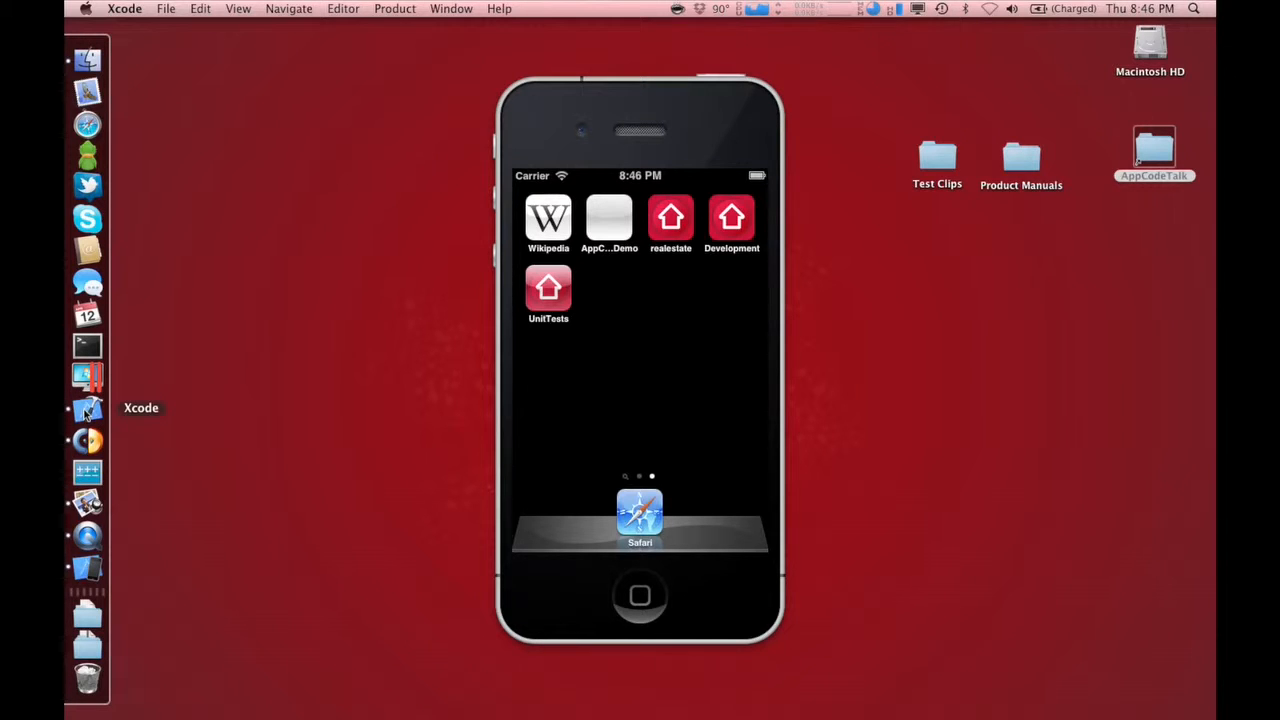
{"action": "mouse_move", "coordinate": [136, 404]}
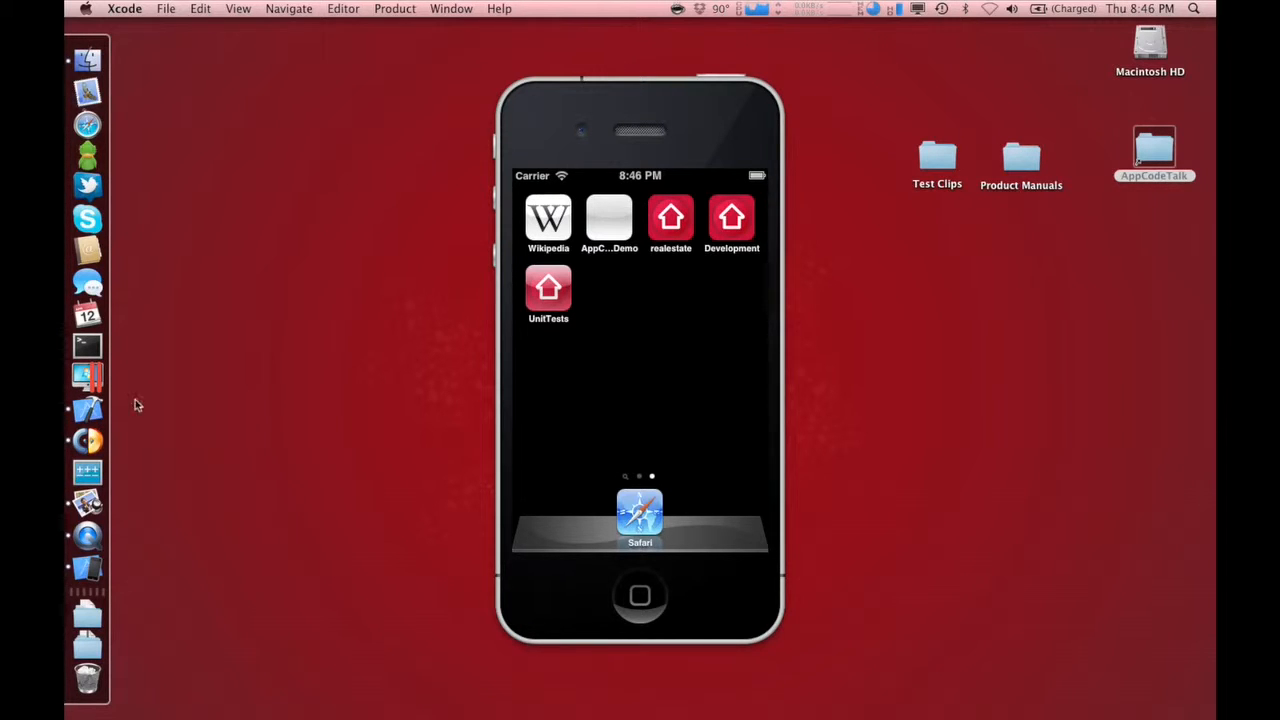
{"action": "mouse_move", "coordinate": [88, 414]}
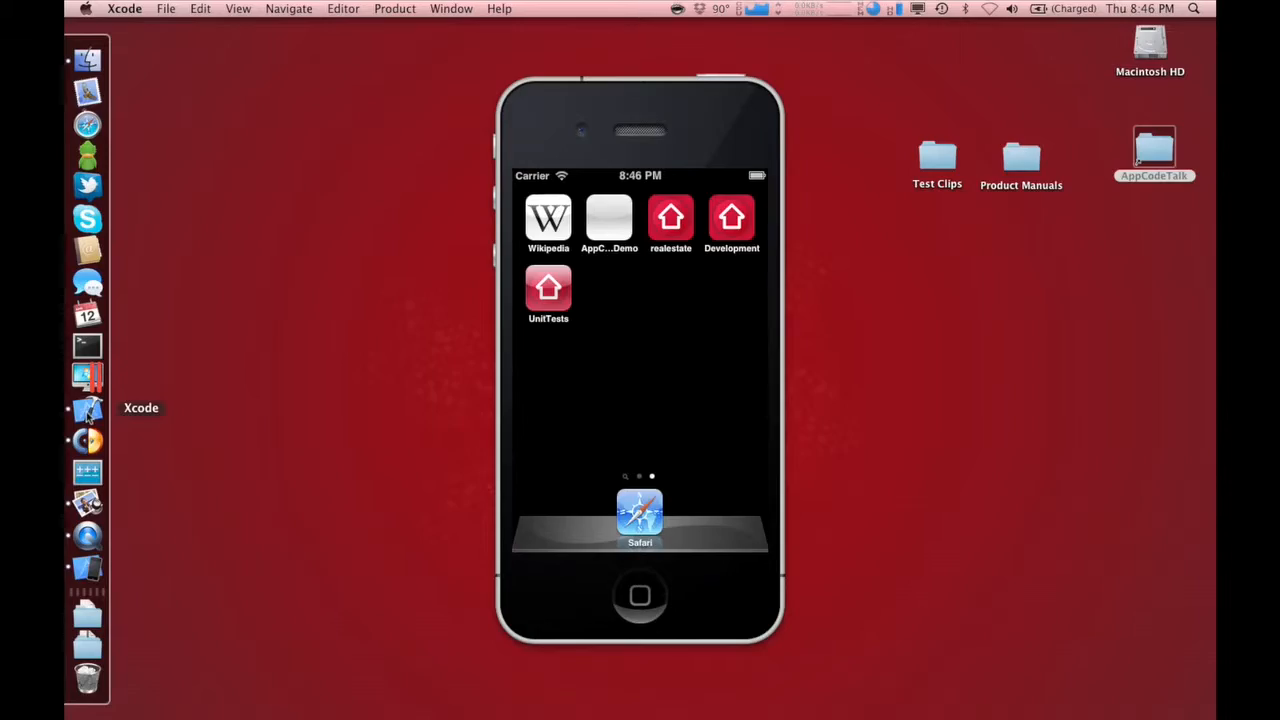